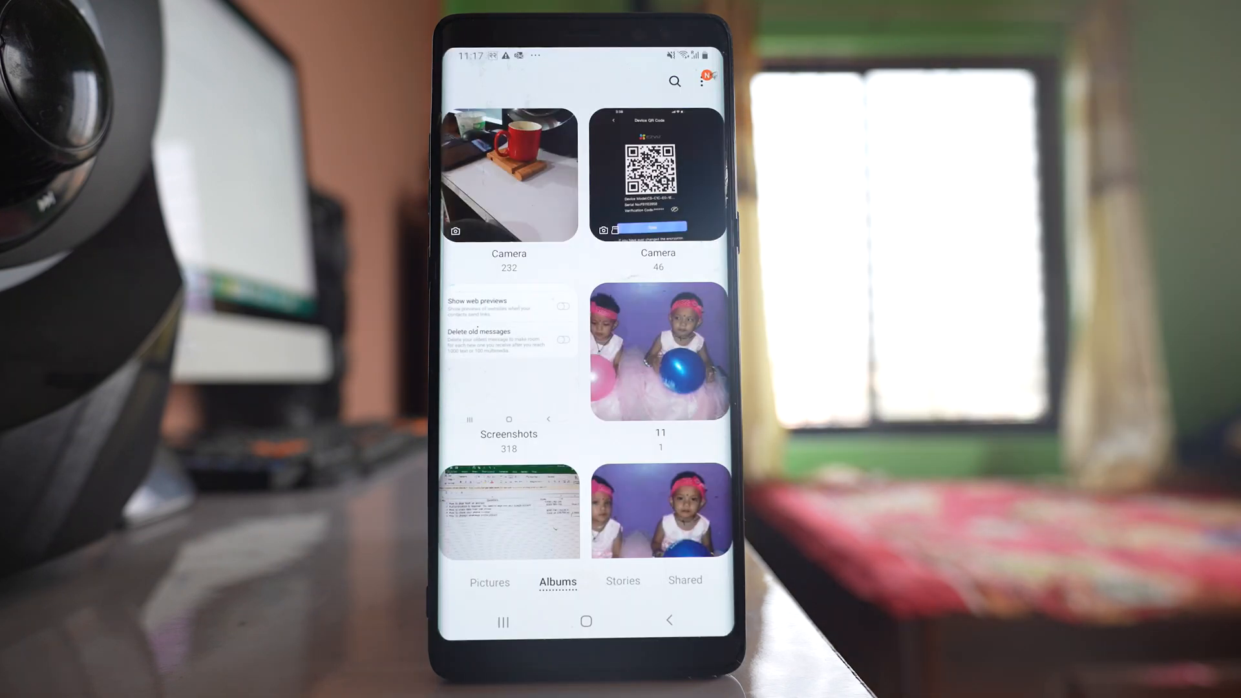
Scroll through the Gallery Albums list to the end, confirming no WhatsApp Images album appears
scroll(down, 3)
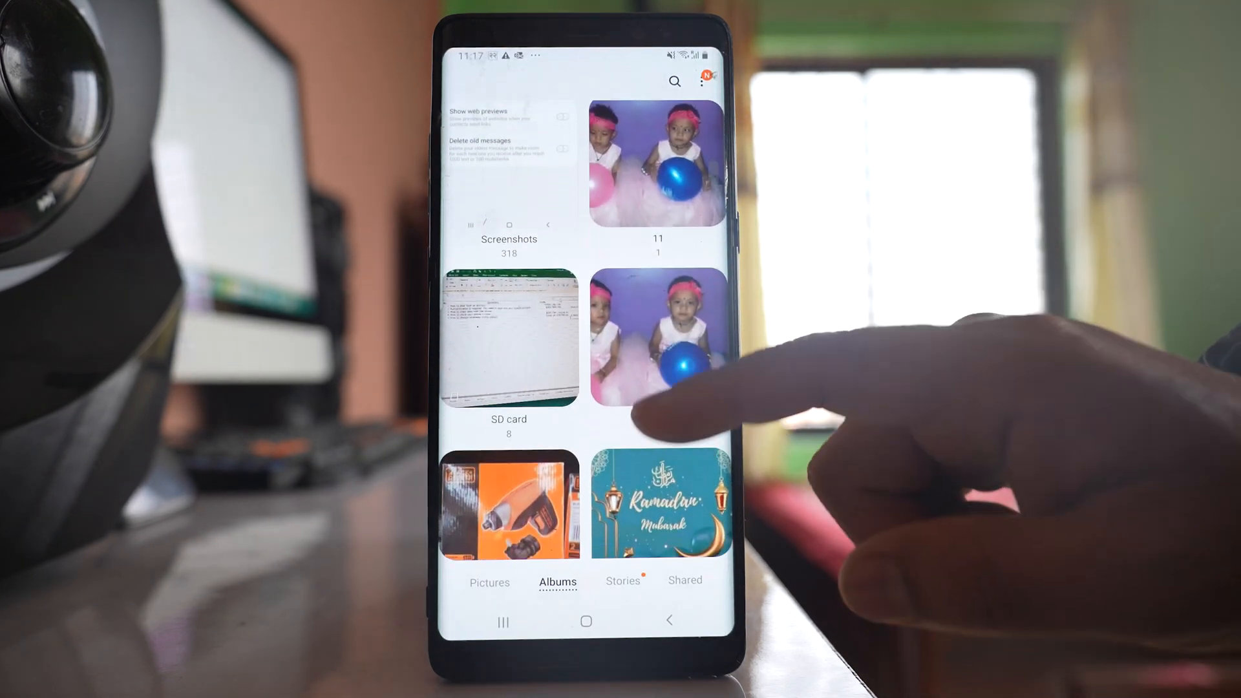
scroll(down, 3)
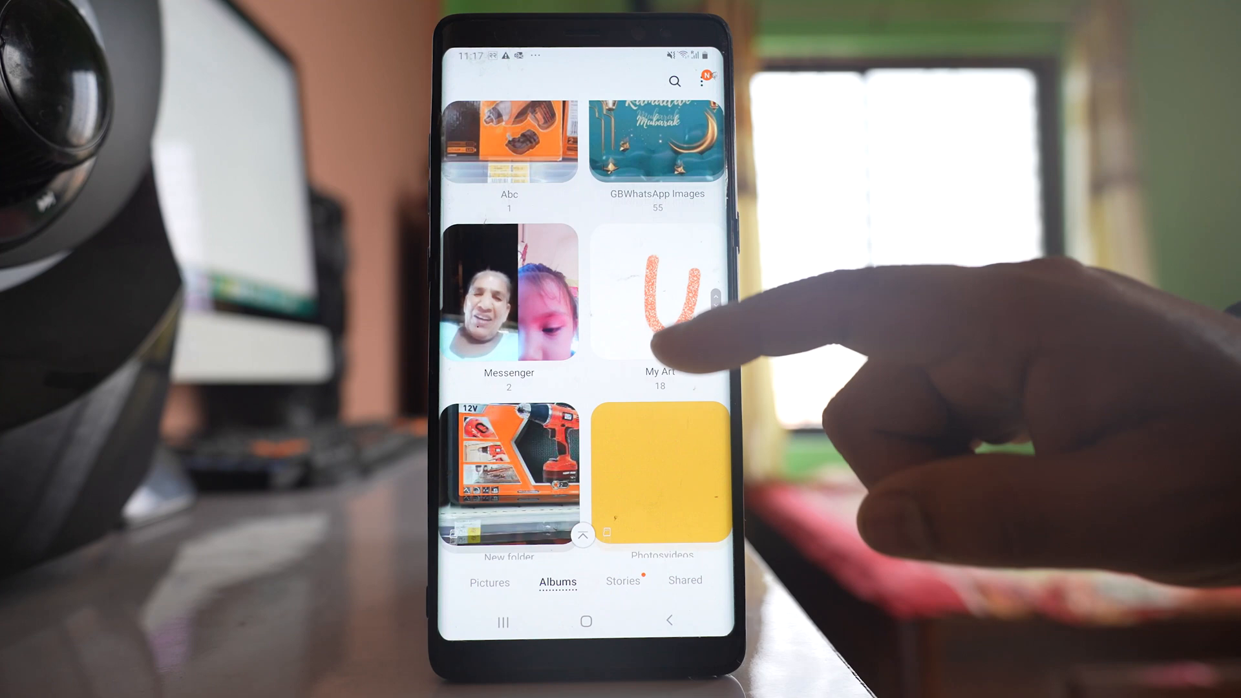
scroll(down, 3)
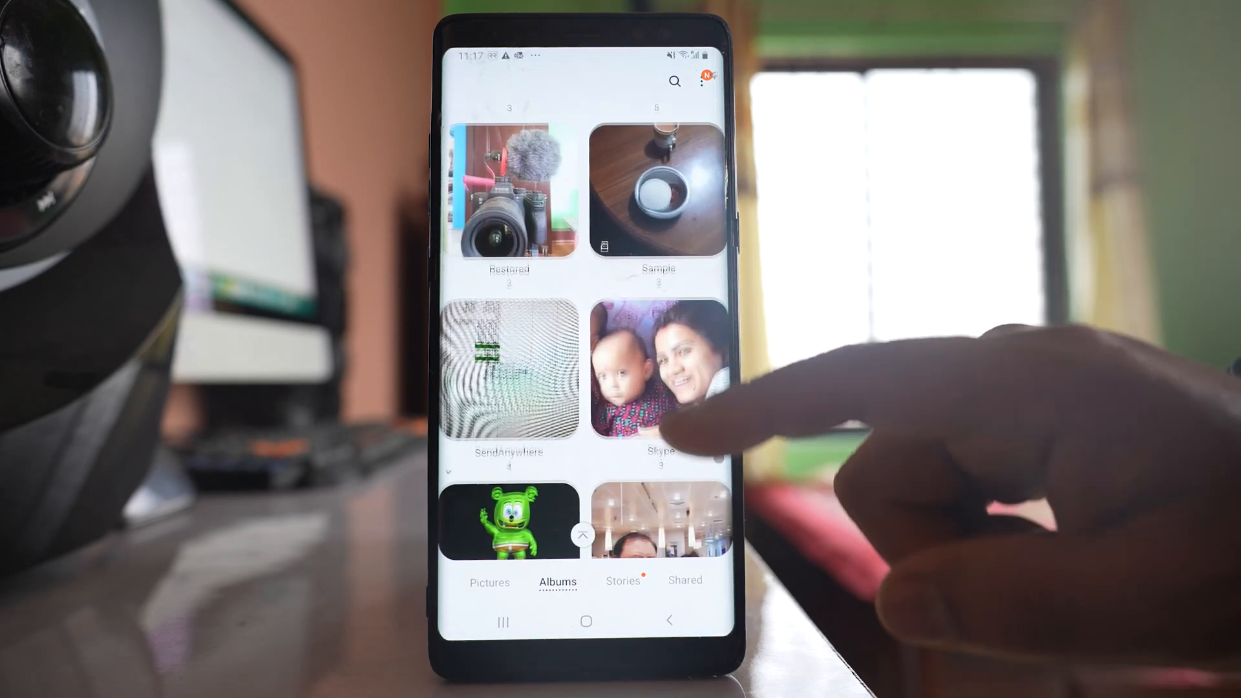
scroll(down, 3)
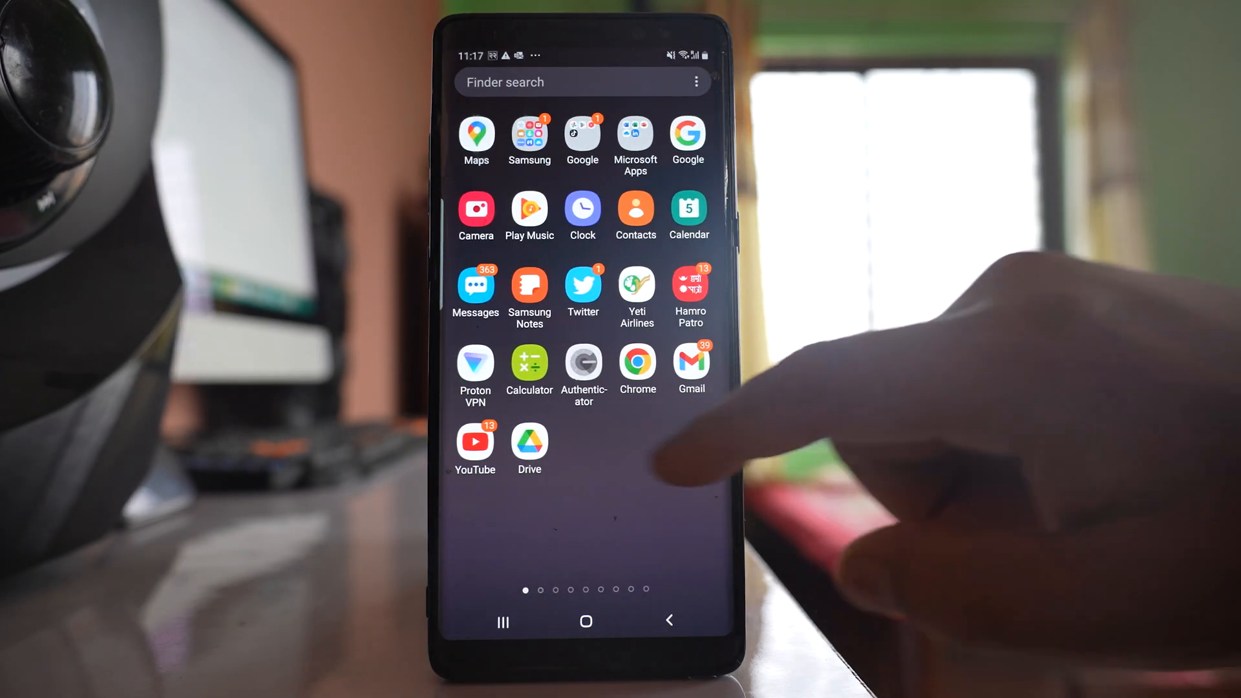
Launch My Files from the Samsung group and browse Internal storage into the WhatsApp Media folder
click(529, 135)
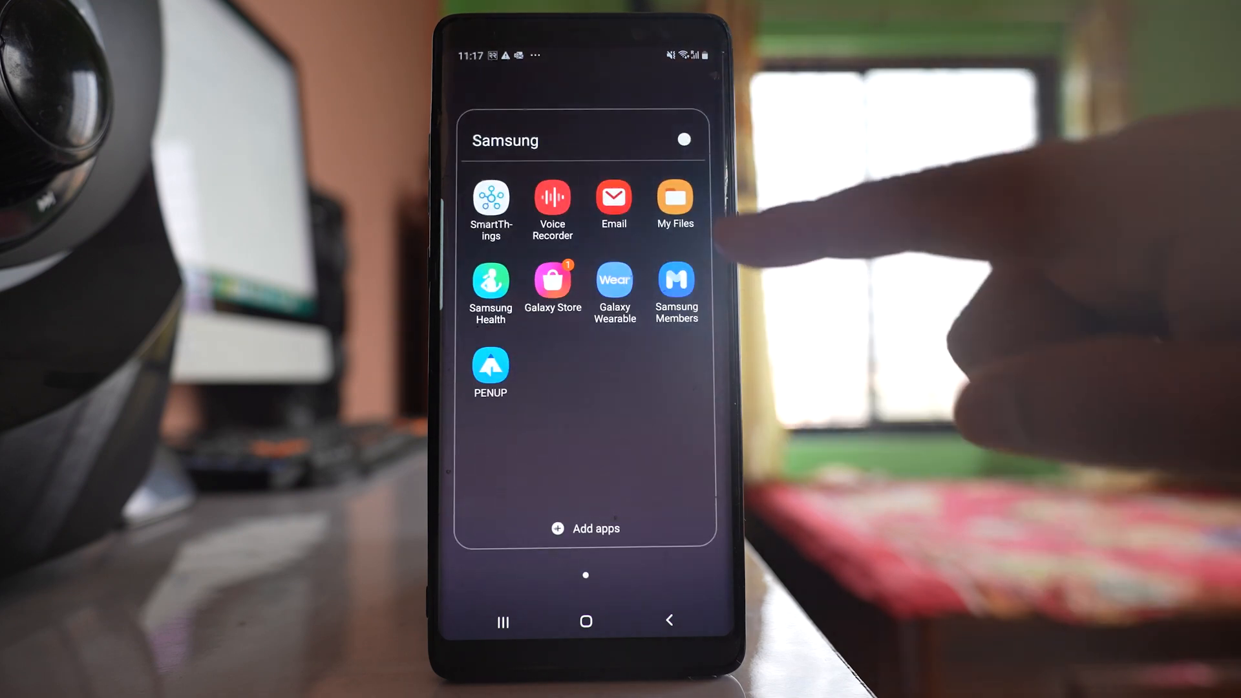
click(675, 199)
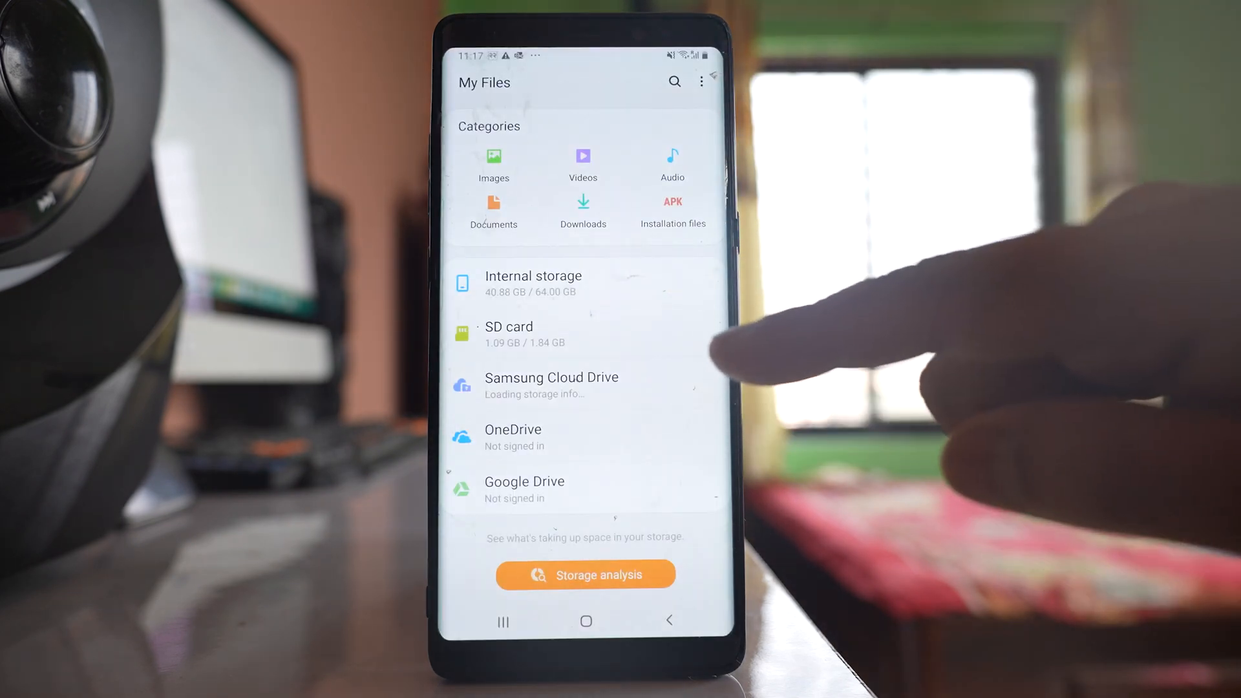
click(533, 283)
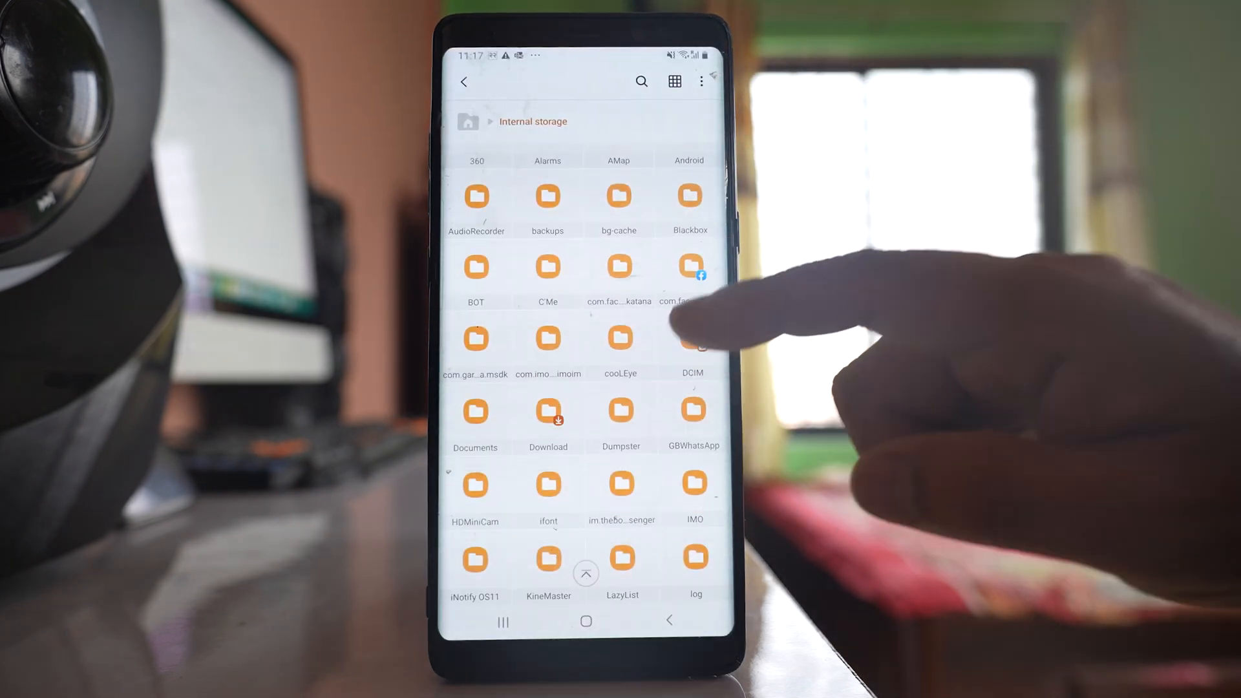
scroll(down, 3)
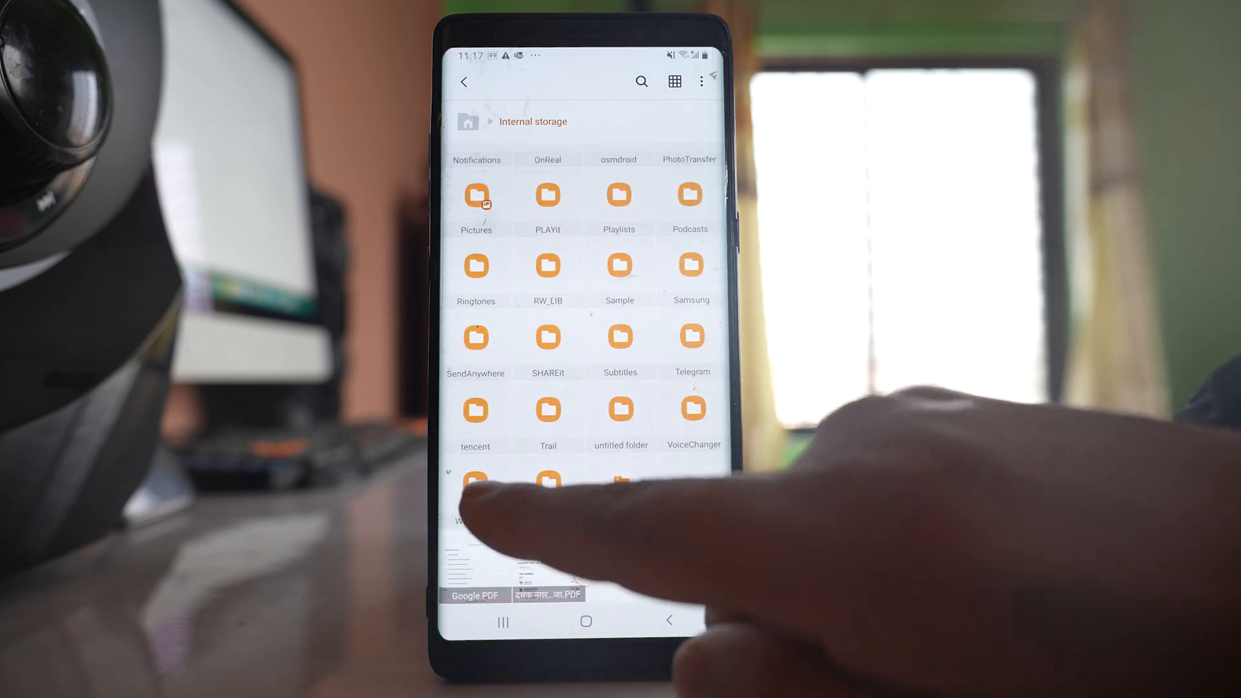
click(476, 482)
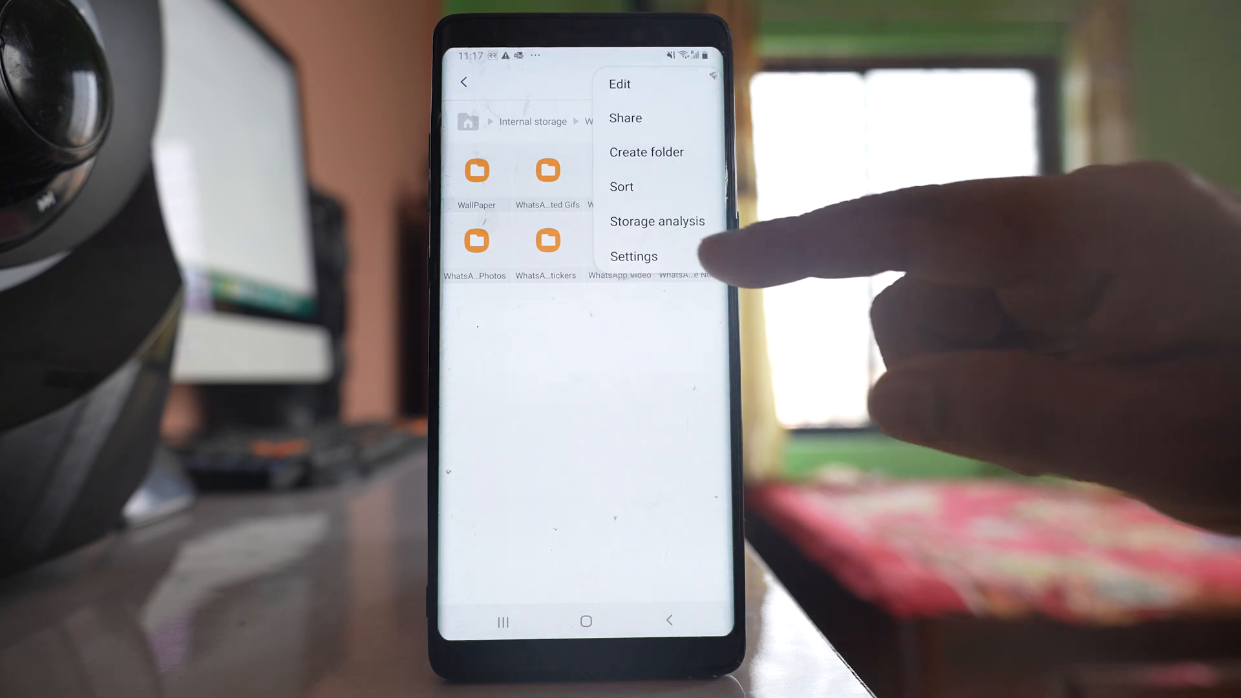
Enable 'Show hidden system files' in My Files settings so dot-prefixed folders appear
click(633, 256)
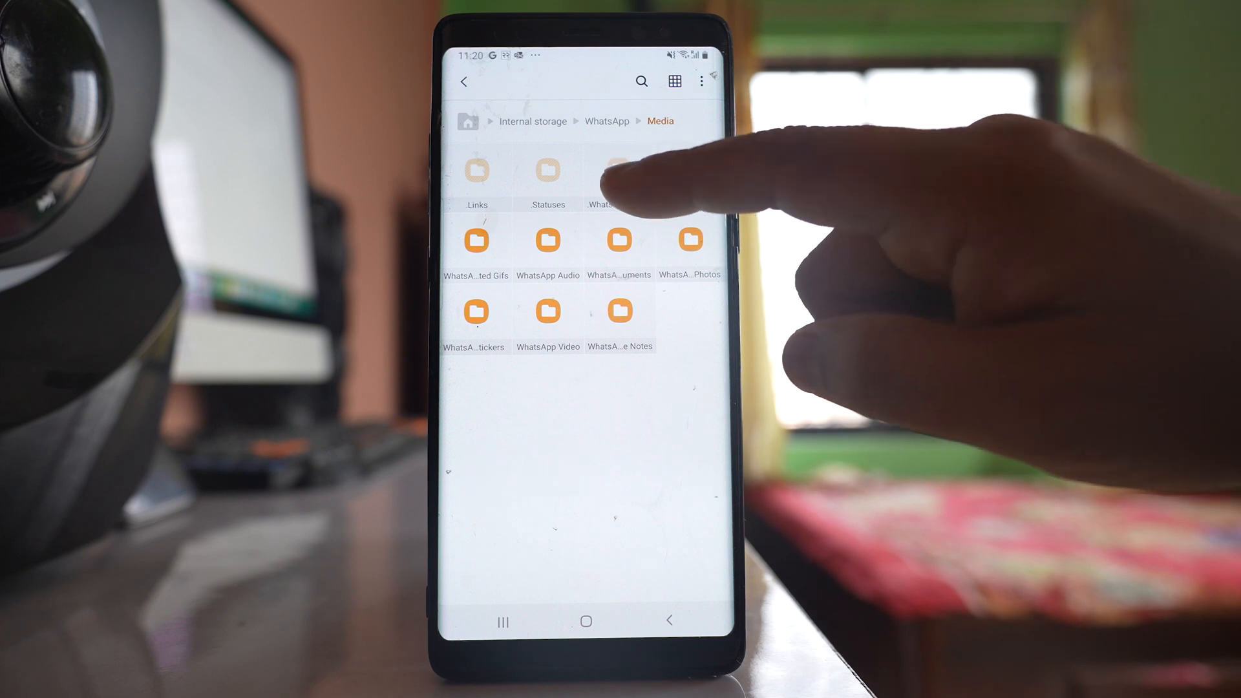
Rename the hidden .WhatsApp Images folder to 'WhatsApp Images', removing the leading dot
click(618, 170)
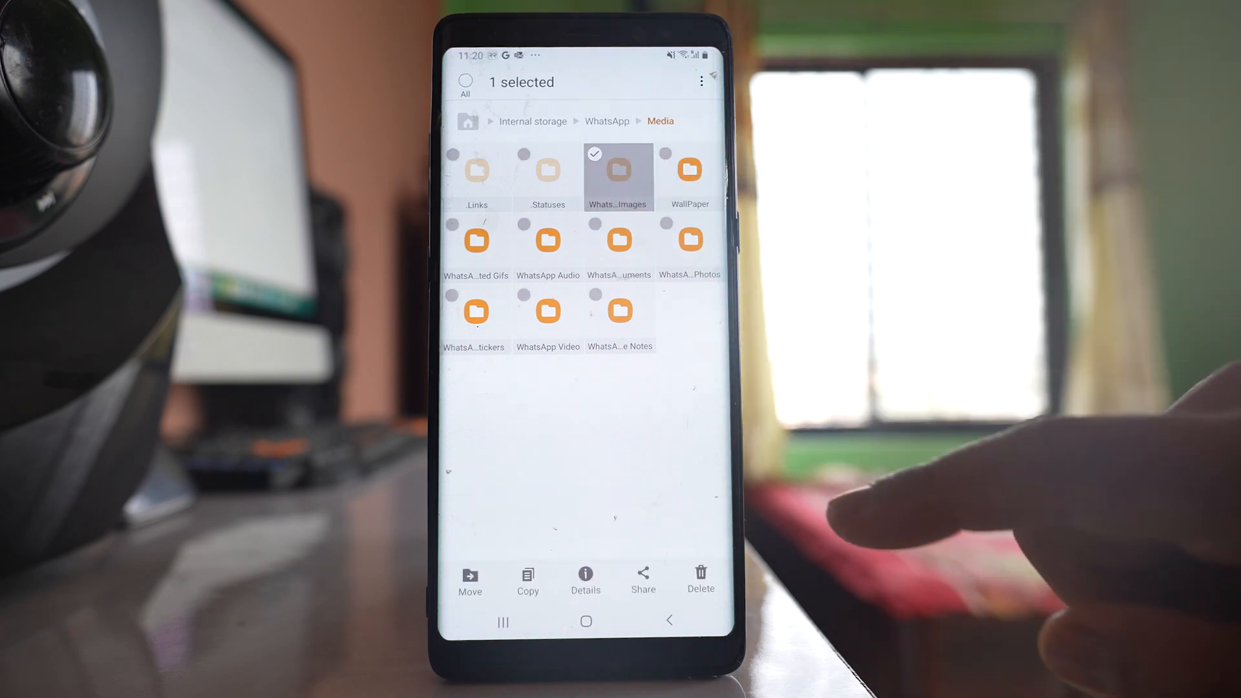
click(701, 80)
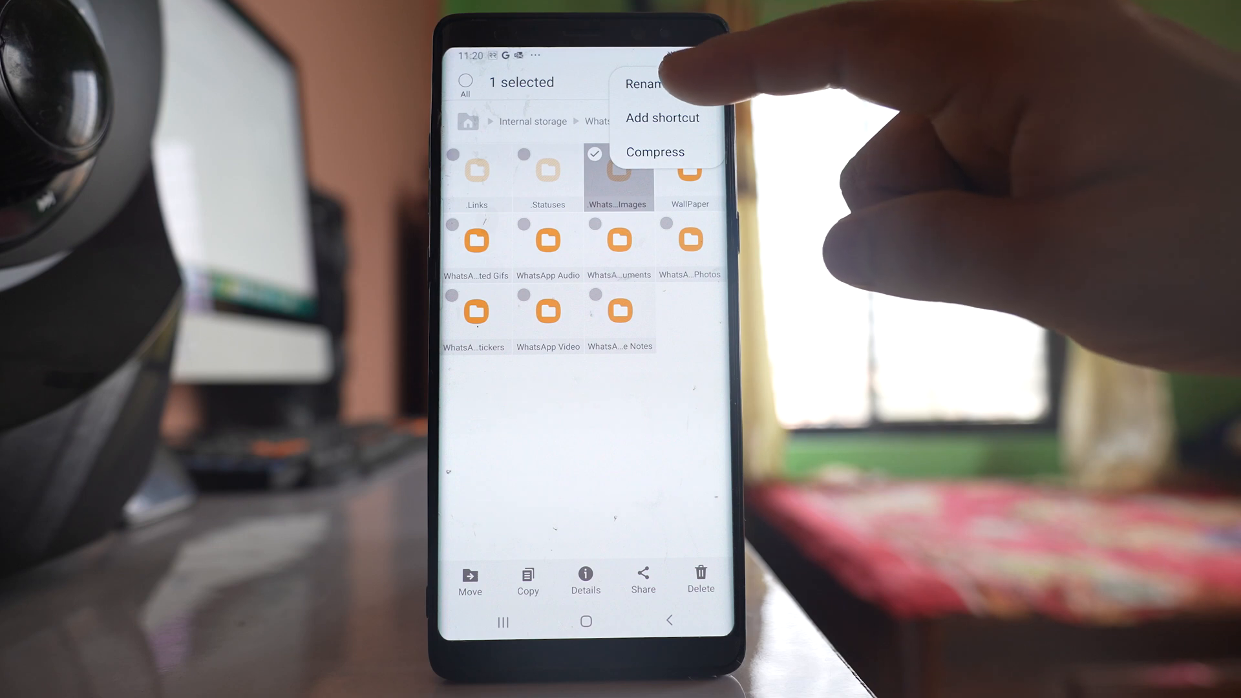
click(637, 86)
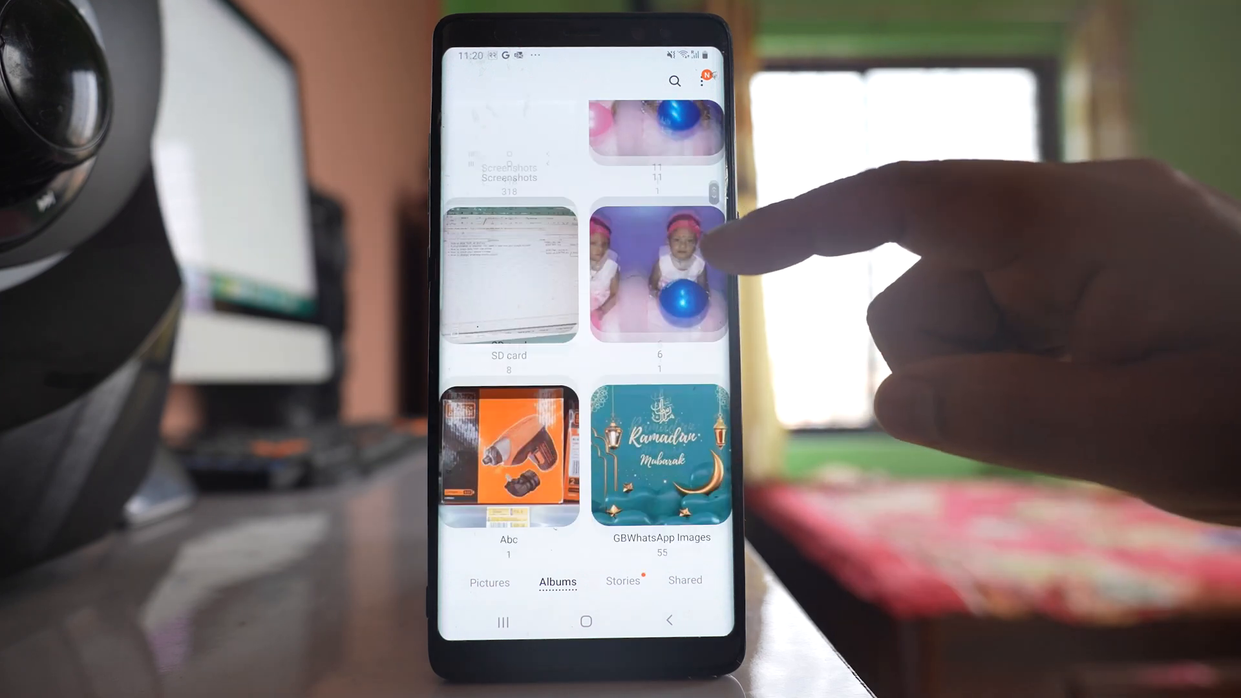
Scroll the Gallery albums to find the new WhatsApp Images album with 454 items
scroll(down, 3)
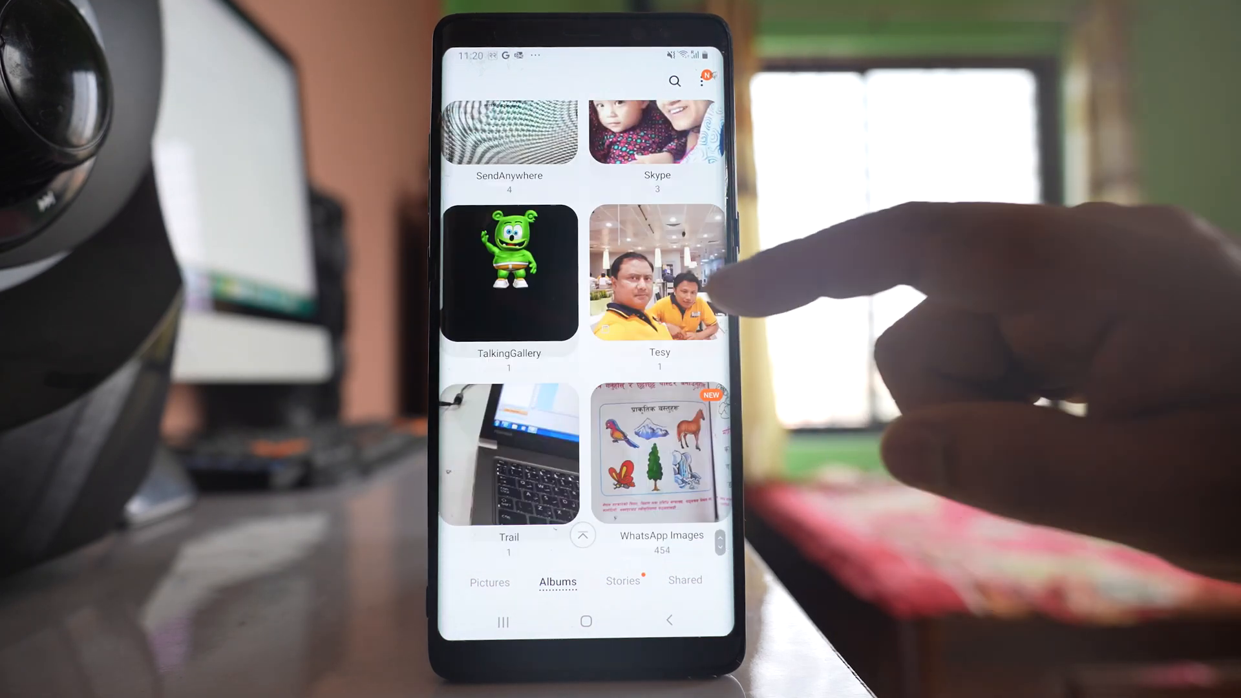